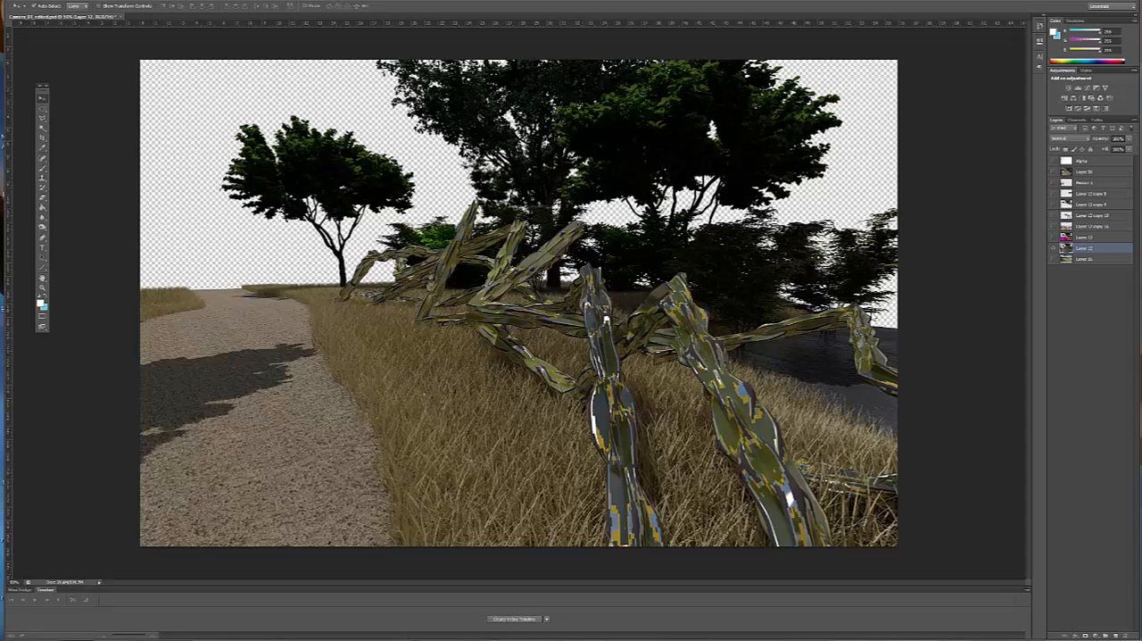
pyautogui.moveTo(796, 356)
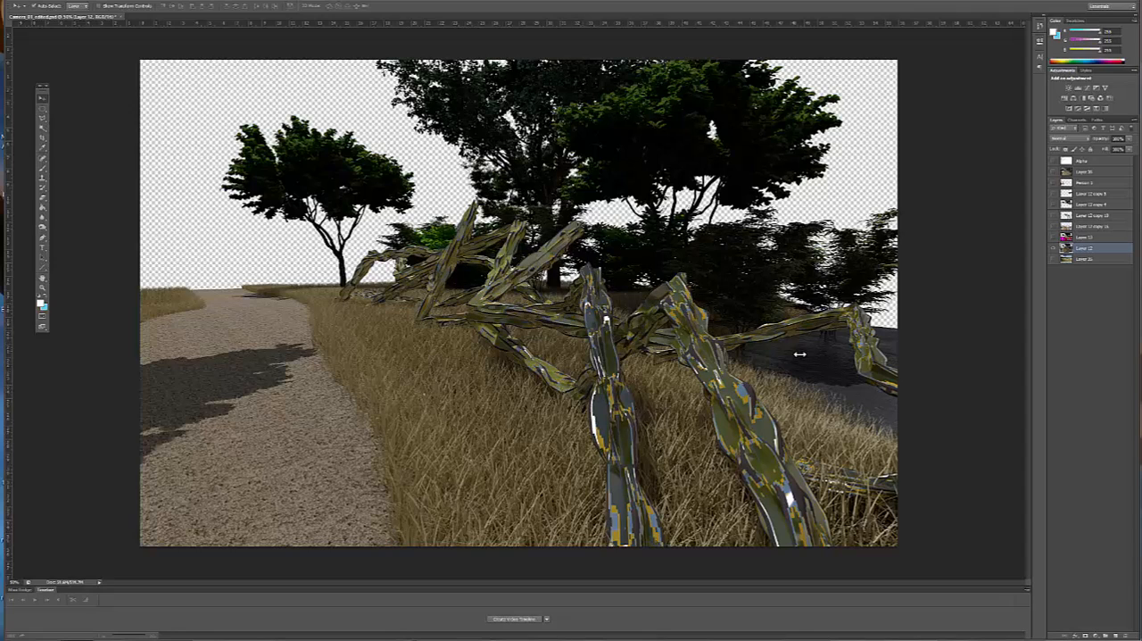
pyautogui.moveTo(932, 271)
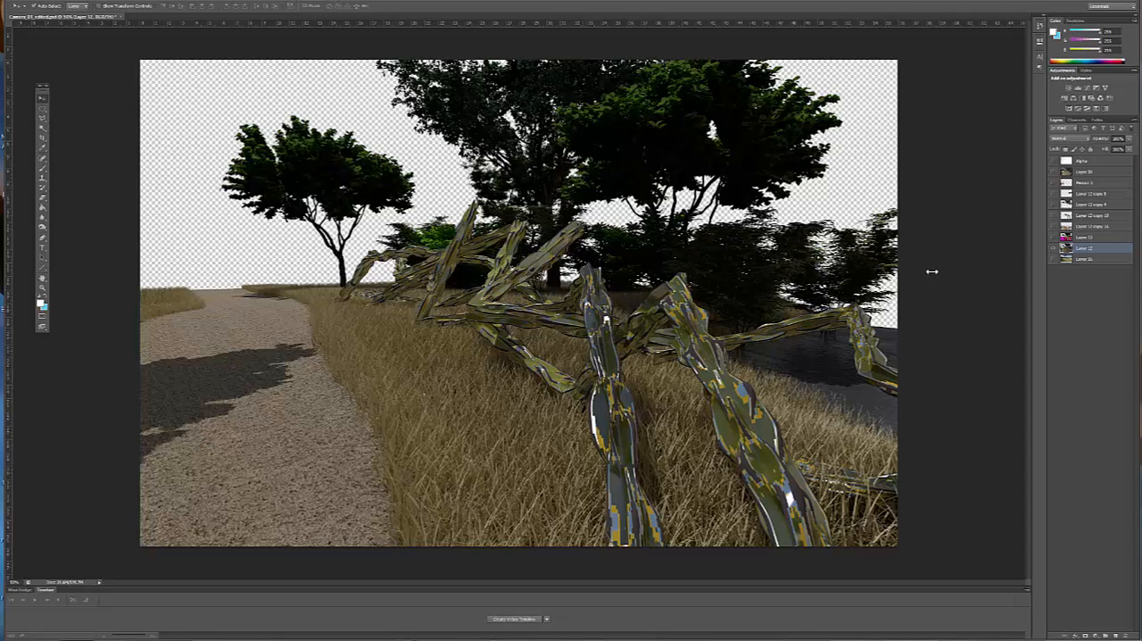
pyautogui.moveTo(390, 348)
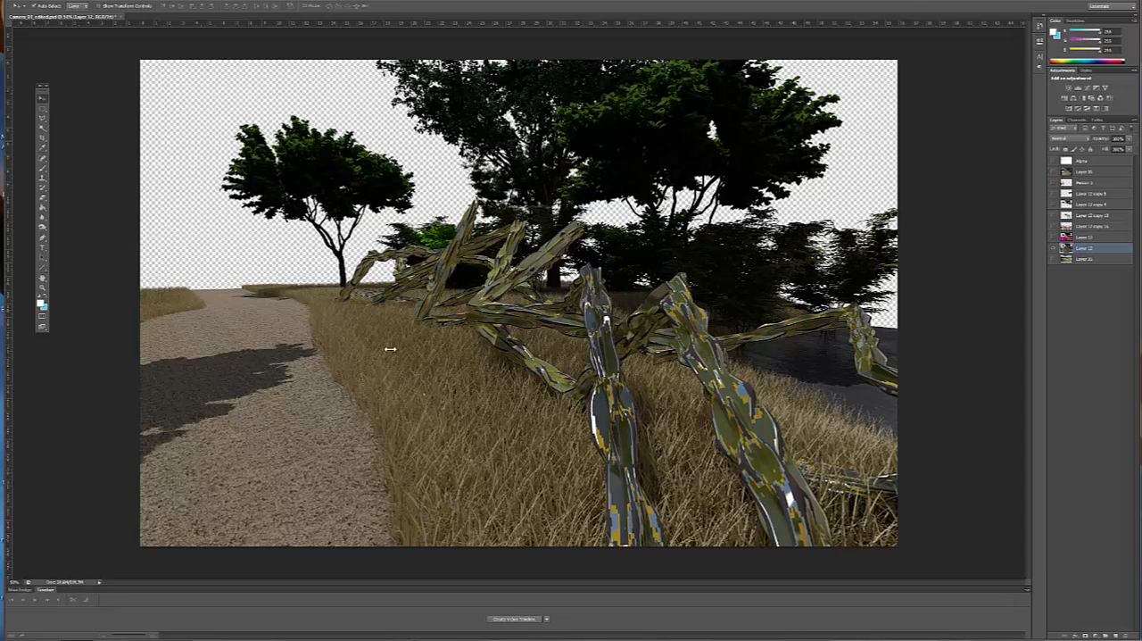
pyautogui.moveTo(636, 148)
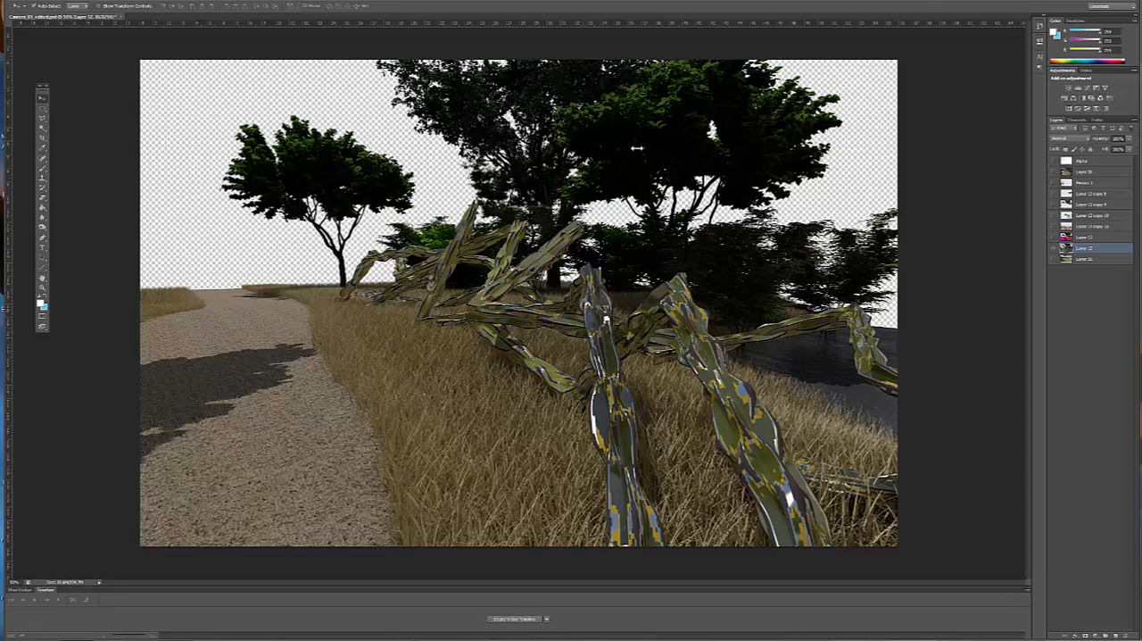
pyautogui.moveTo(683, 156)
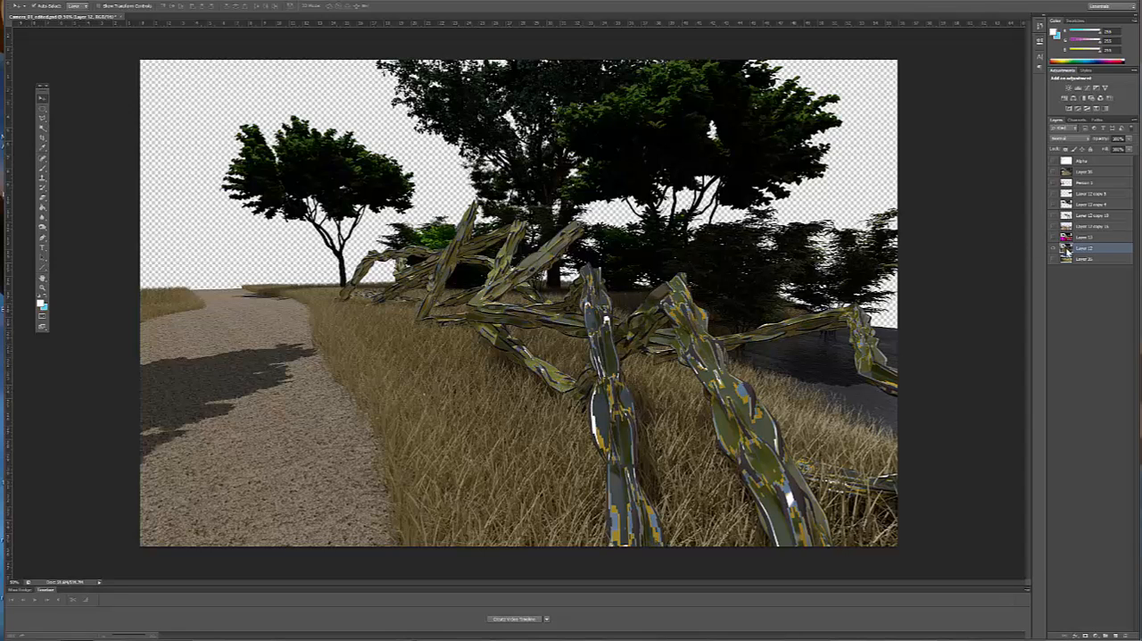
# Step: Show the colour-coded ID pass layer briefly, then hide it again
pyautogui.click(1084, 237)
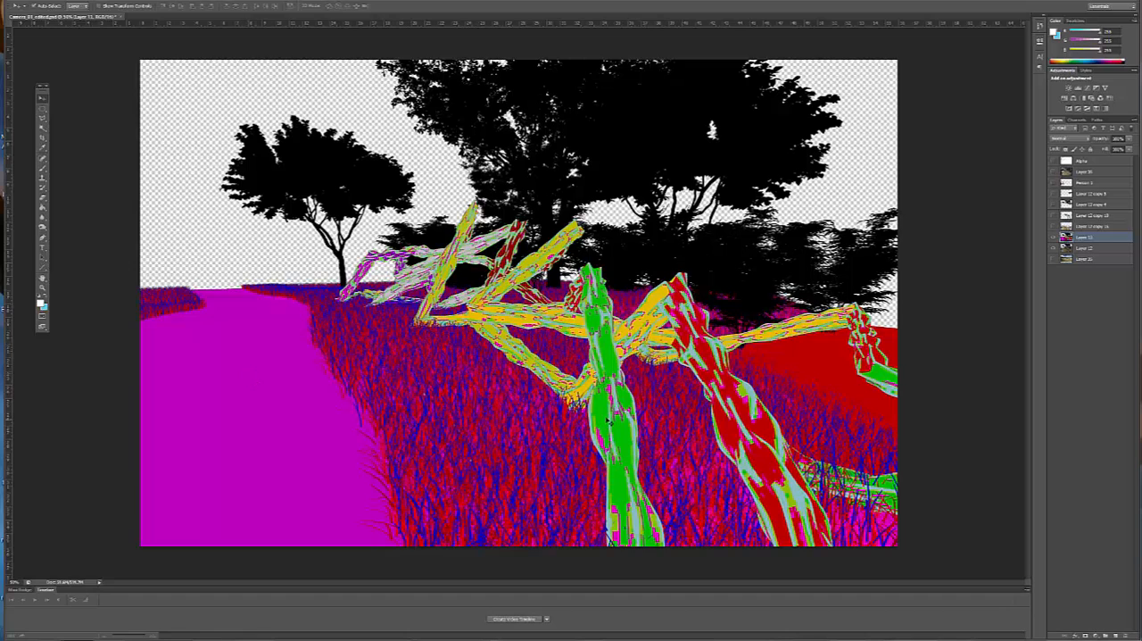
pyautogui.click(1088, 247)
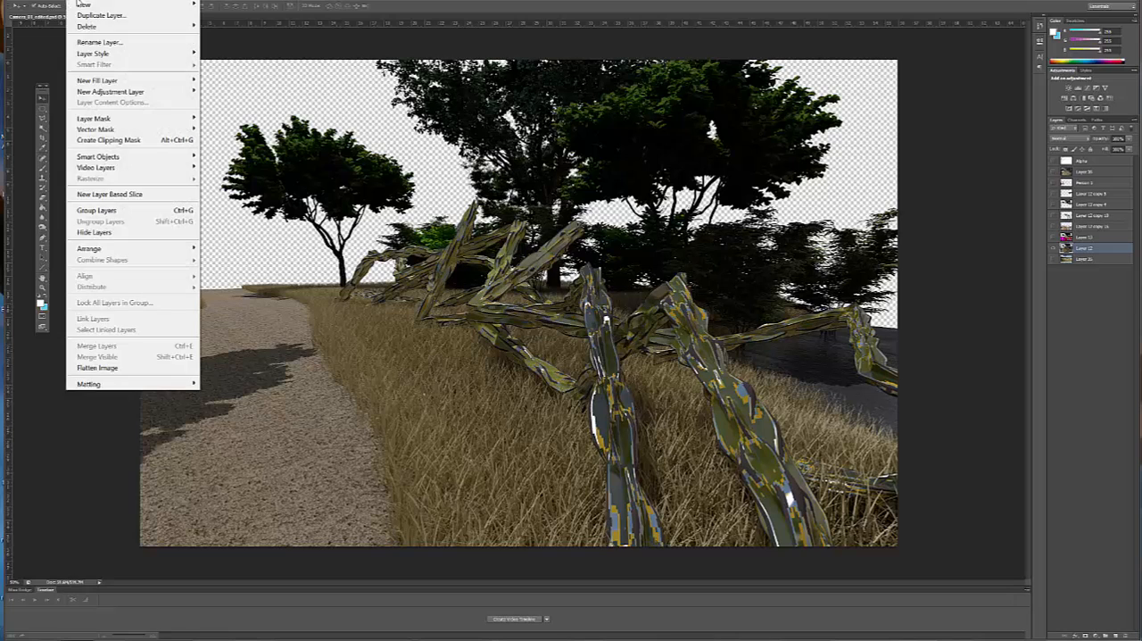
# Step: Duplicate Layer 12 as Layer 12 copy and select the colour ID layer (Layer 11)
pyautogui.click(101, 15)
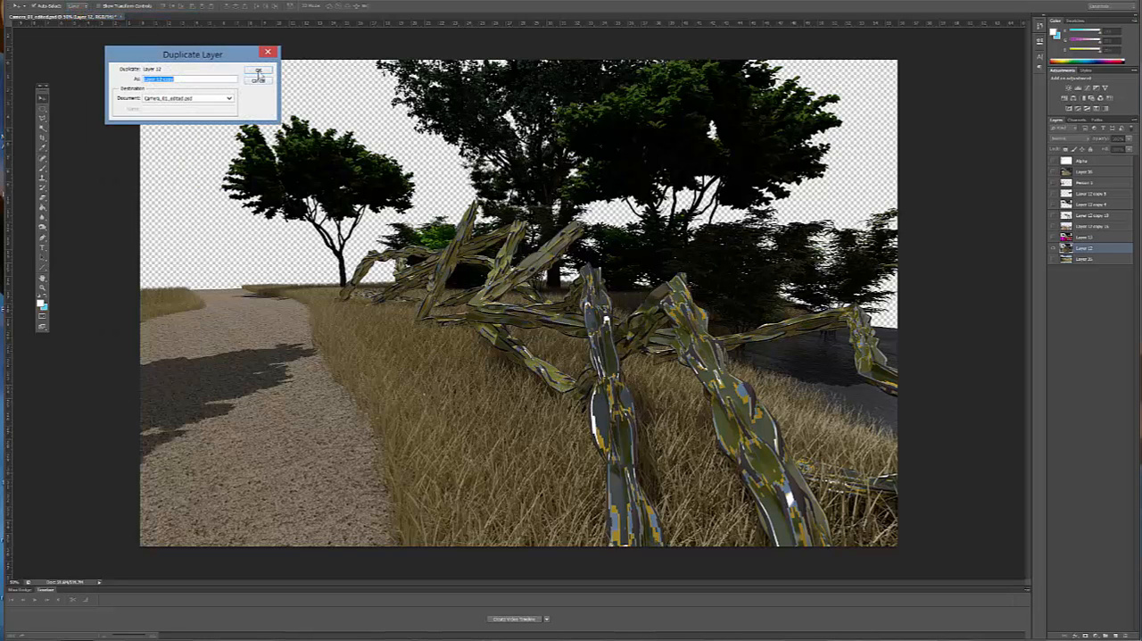
pyautogui.click(258, 71)
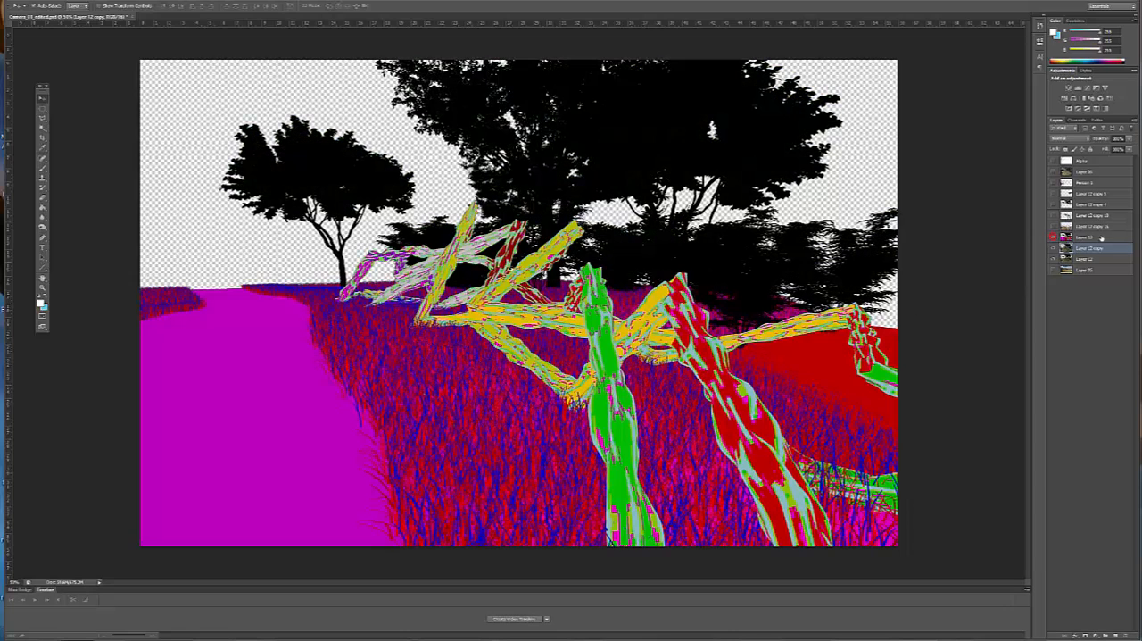
pyautogui.click(1089, 236)
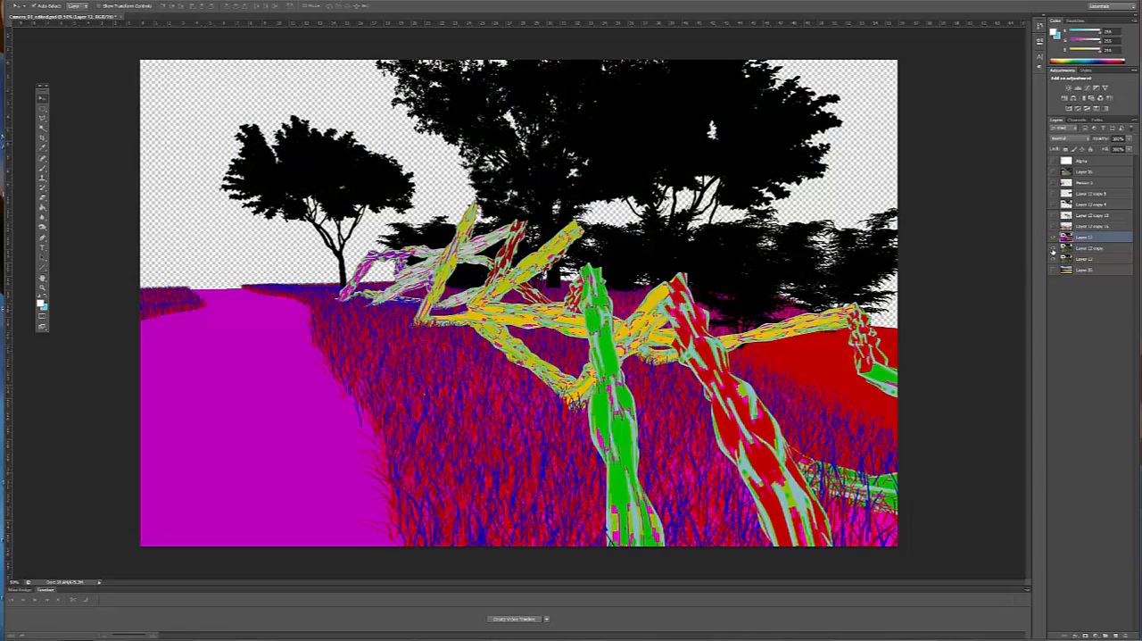
# Step: Start a Color Range selection on the colour ID pass
pyautogui.click(111, 6)
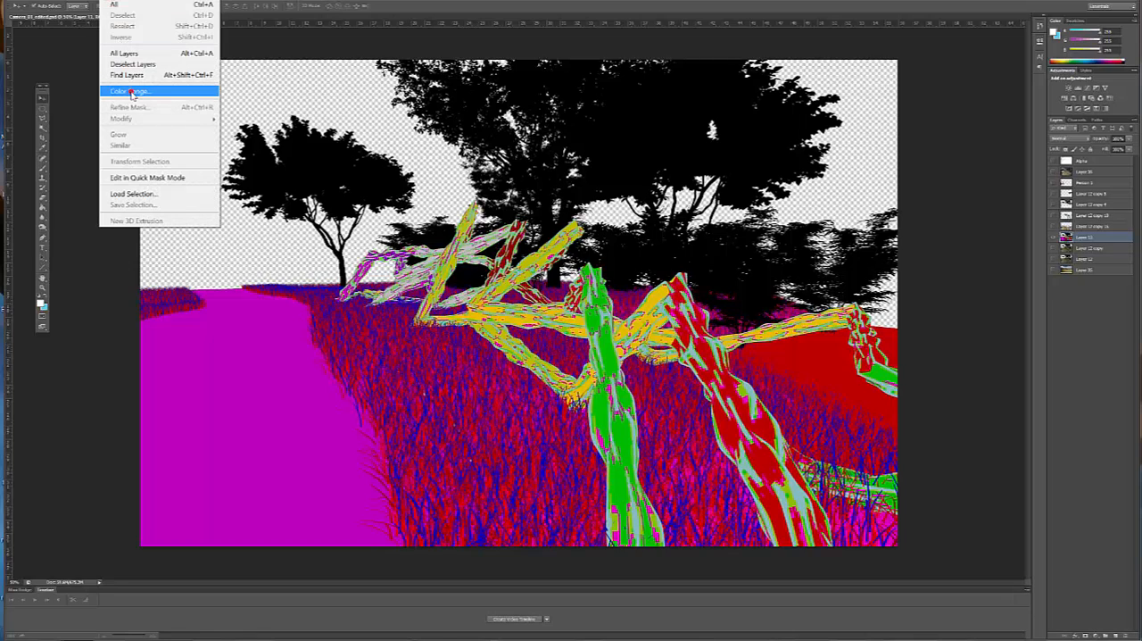
pyautogui.click(129, 91)
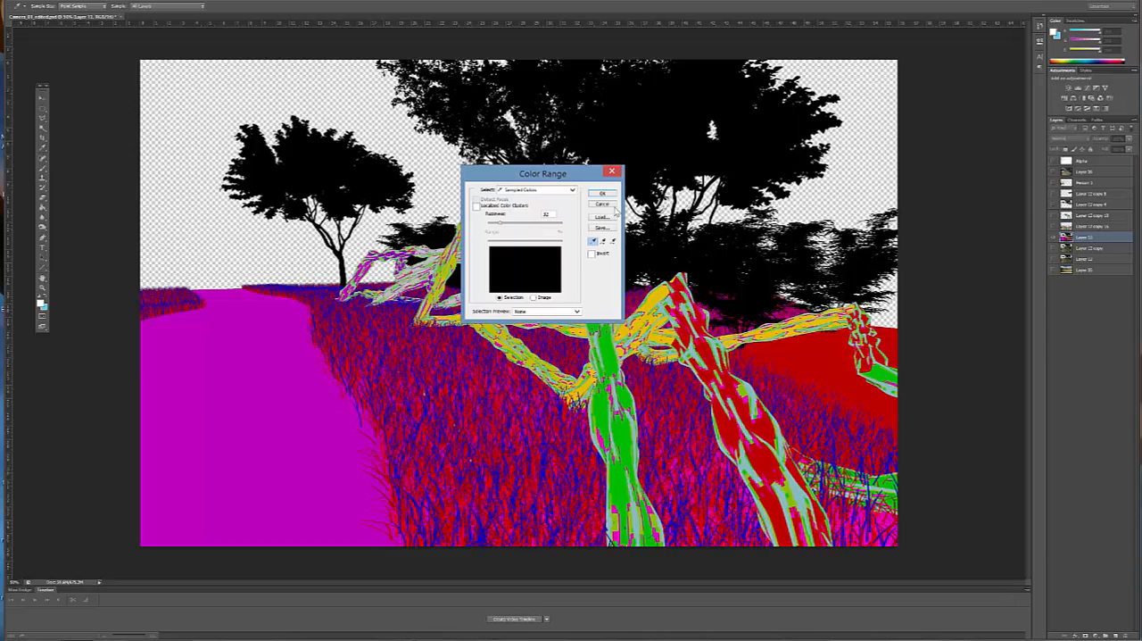
pyautogui.moveTo(546, 214)
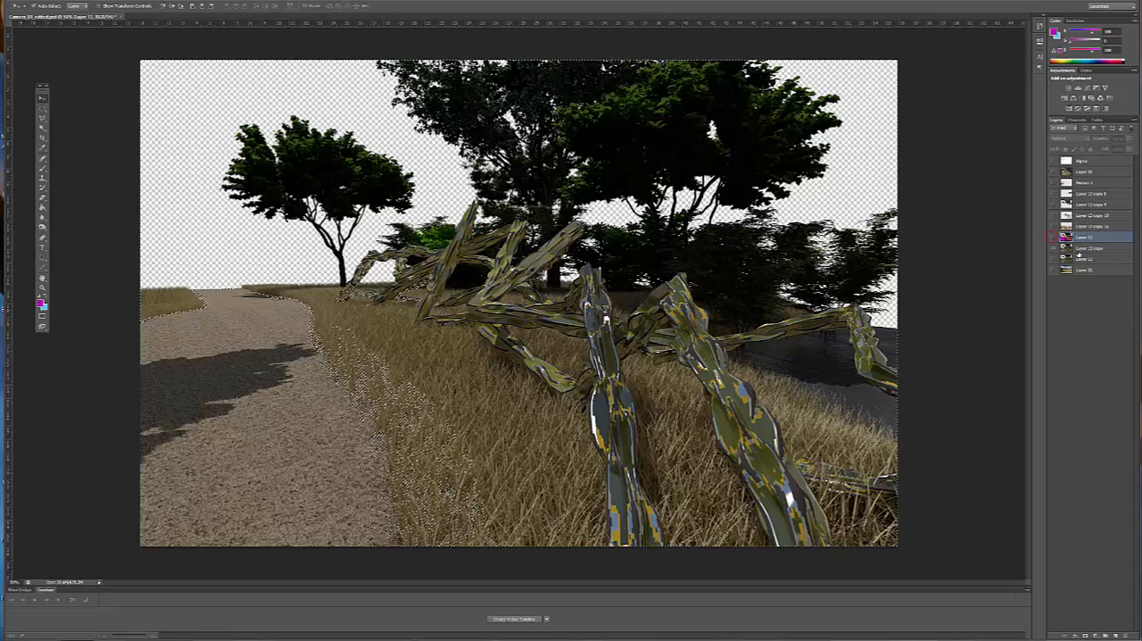
# Step: Mask Layer 12 copy to the gravel path selection, view it solo, then restore all layers
pyautogui.click(1093, 248)
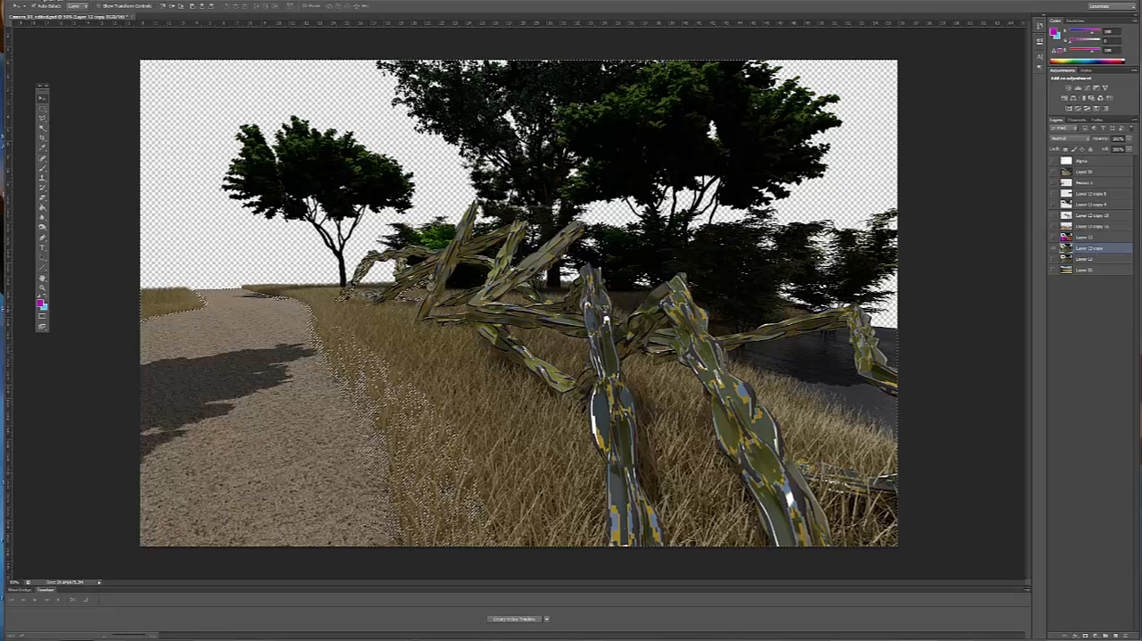
pyautogui.click(1059, 248)
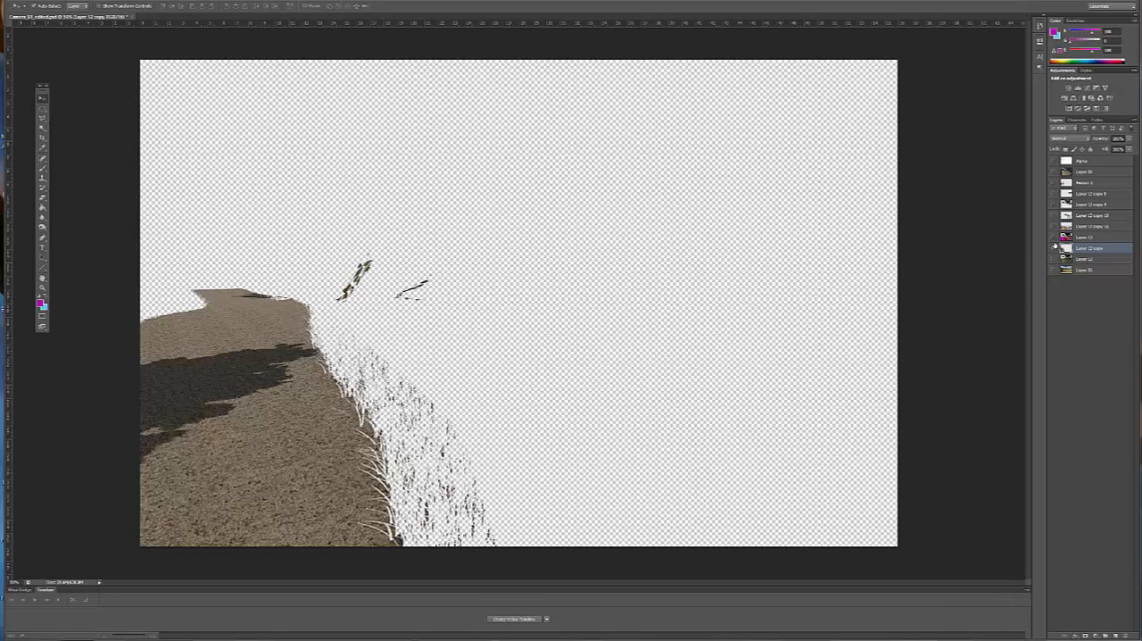
pyautogui.click(1055, 258)
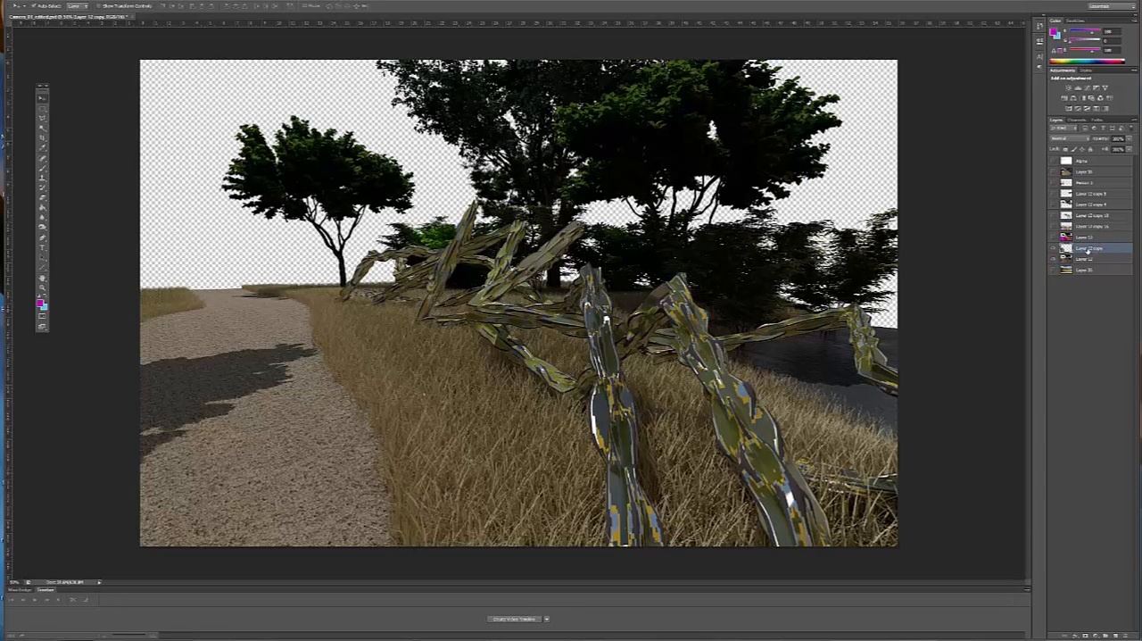
pyautogui.click(20, 6)
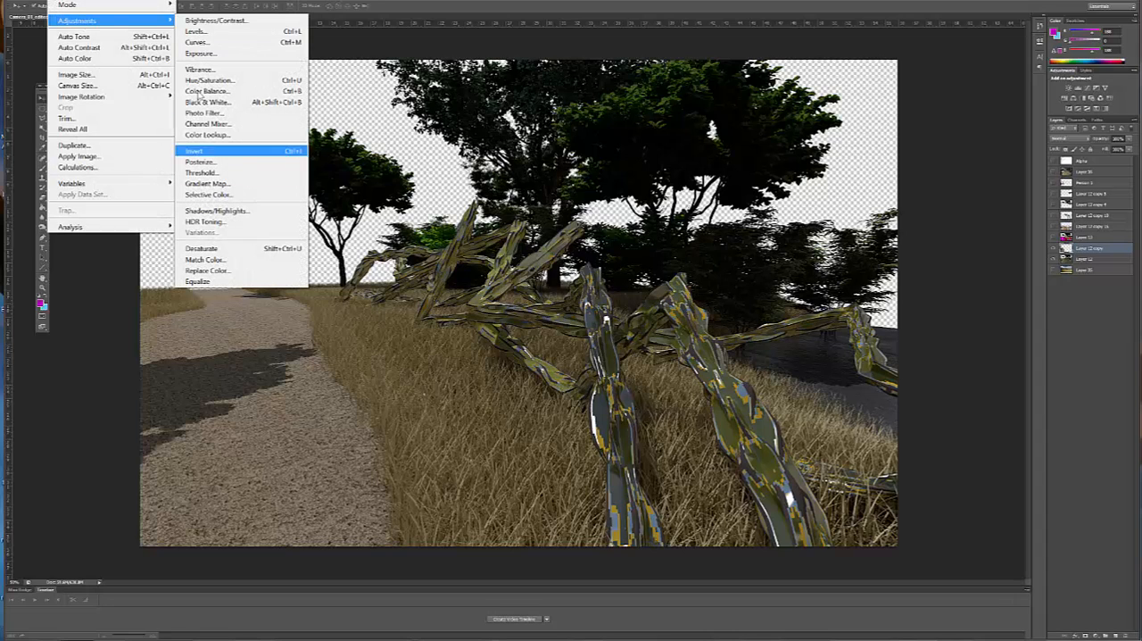
pyautogui.moveTo(208, 173)
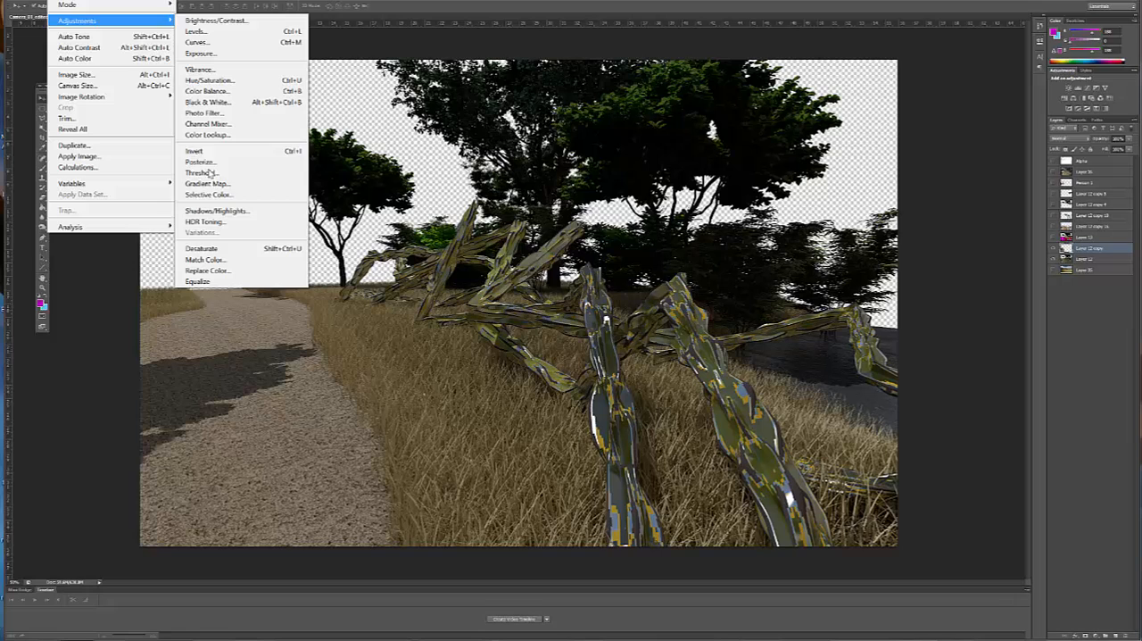
# Step: Raise Brightness and Contrast on the gravel path copy layer
pyautogui.click(216, 211)
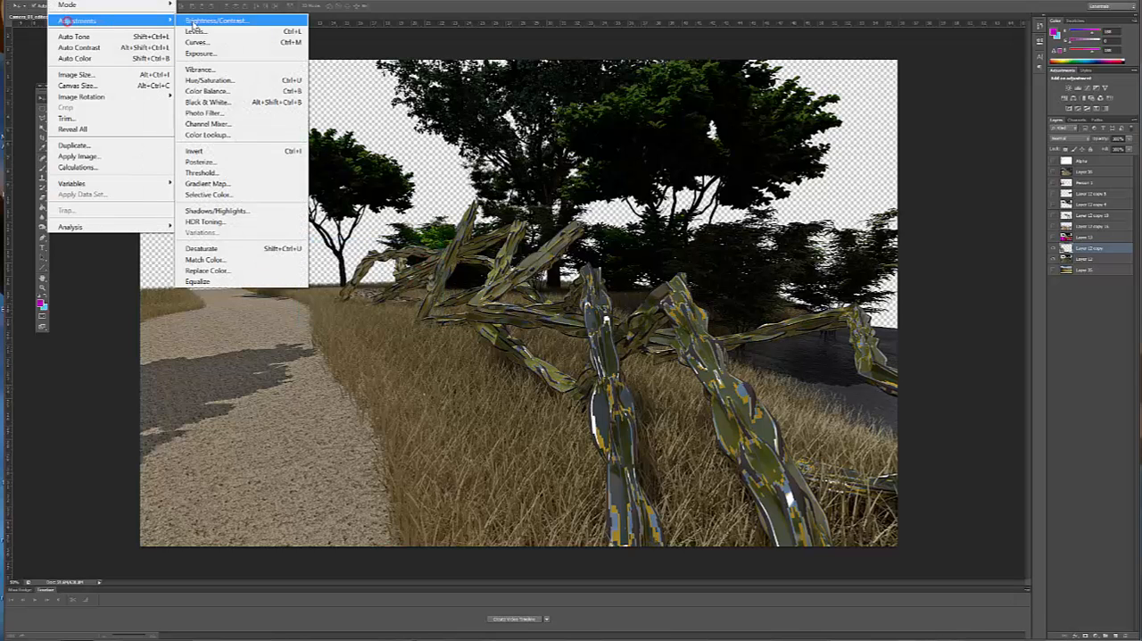
pyautogui.click(214, 20)
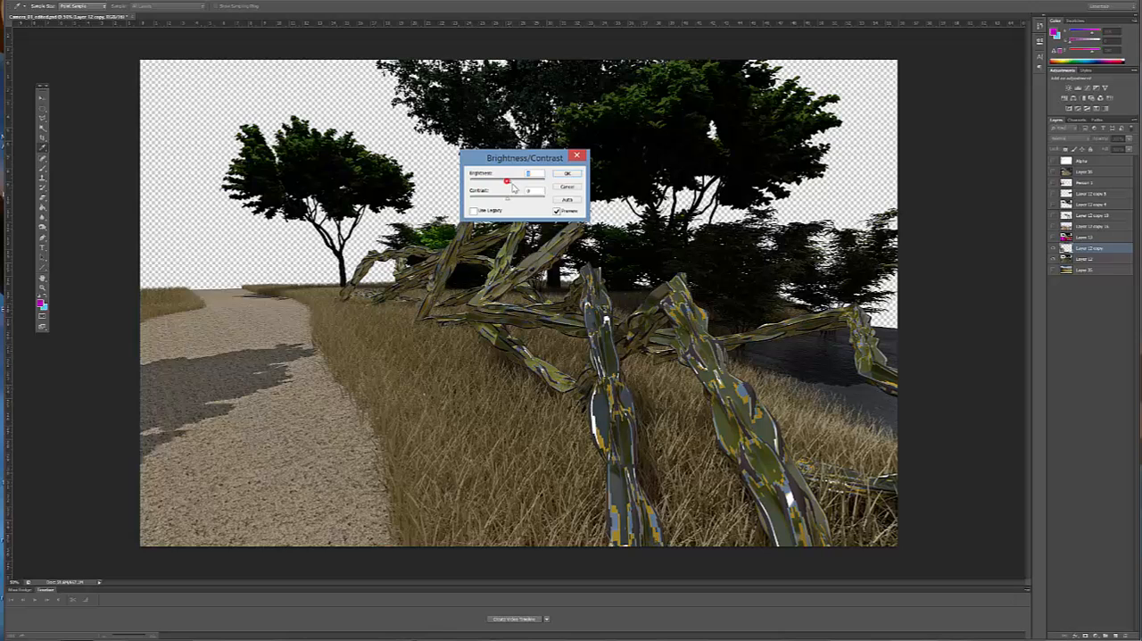
pyautogui.moveTo(507, 181); pyautogui.dragTo(509, 198)
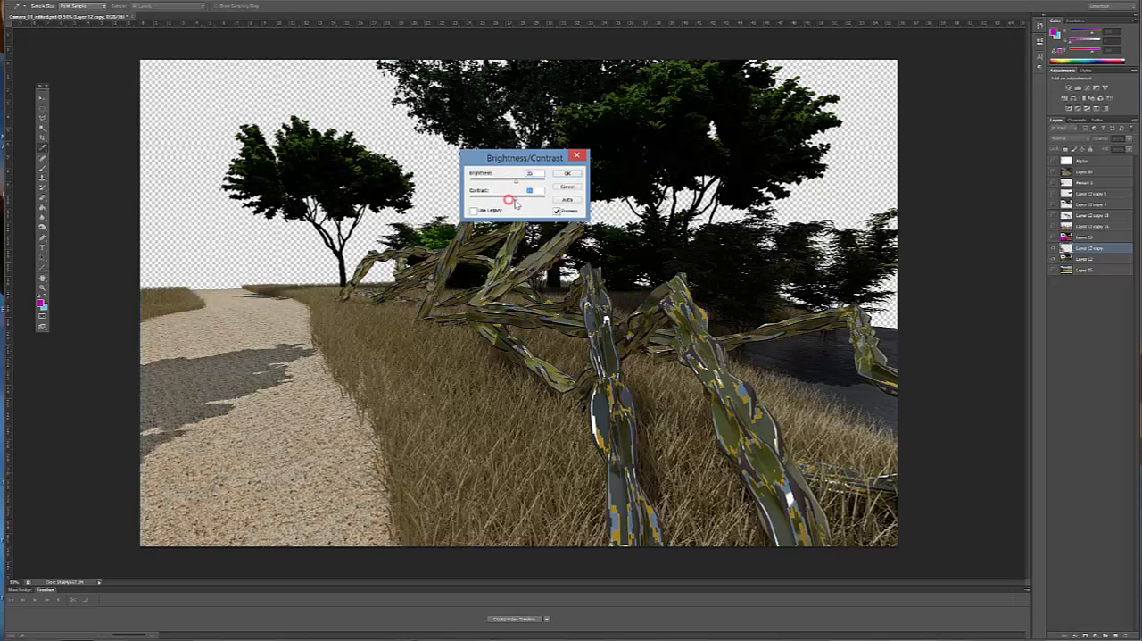
pyautogui.click(568, 173)
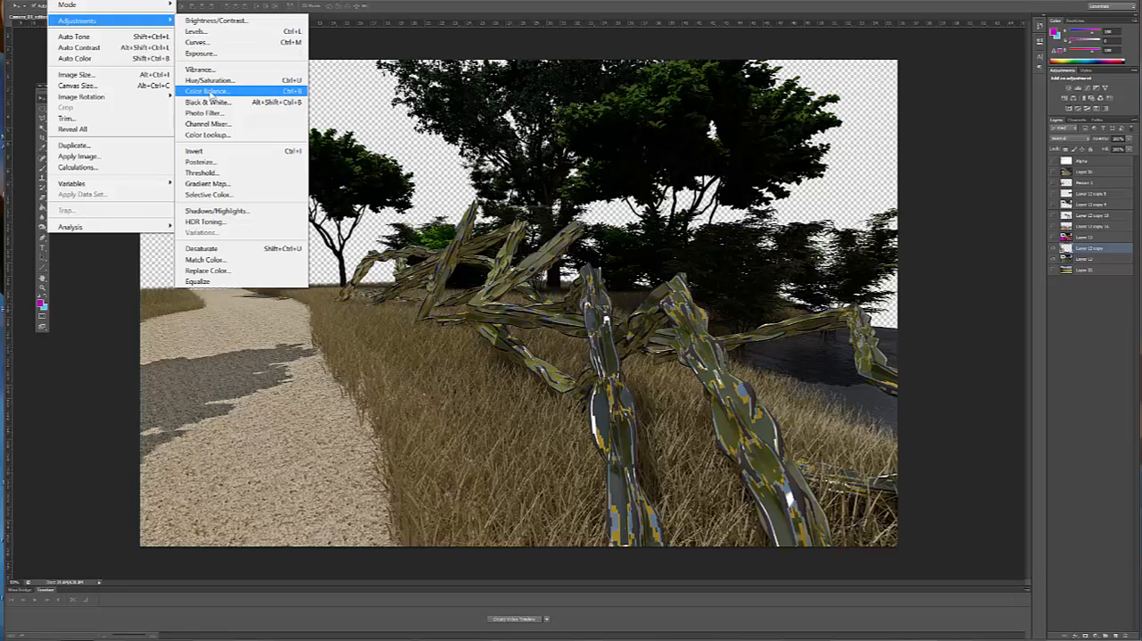
# Step: Open the Color Balance adjustment for the path copy layer
pyautogui.click(207, 90)
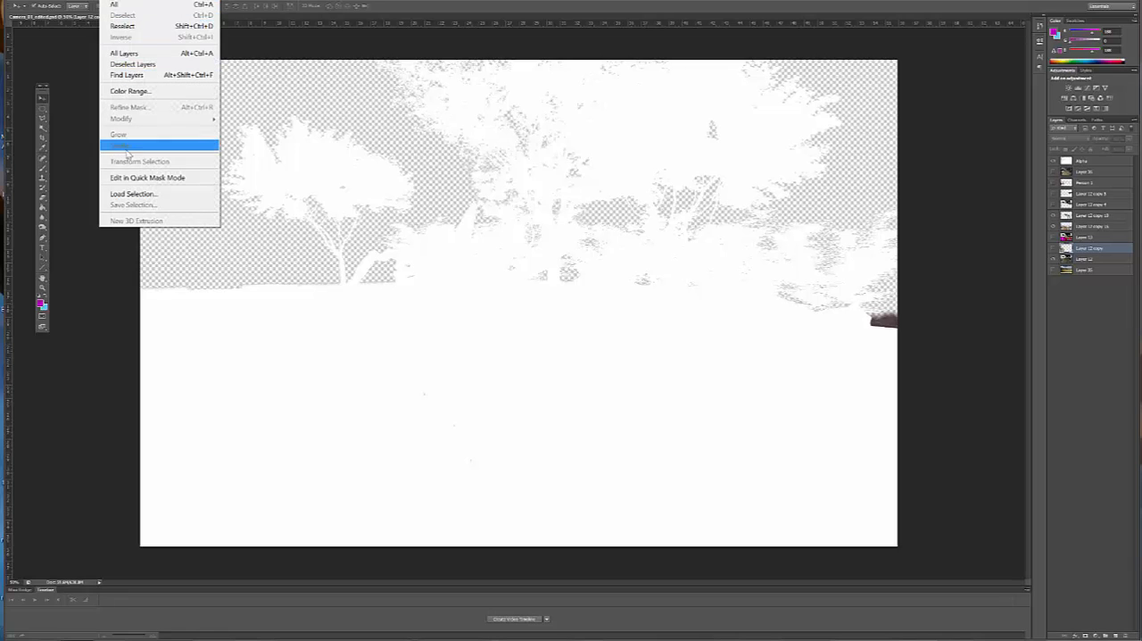
# Step: Select the sky around the white silhouette on the Alpha layer with inverted Color Range
pyautogui.click(133, 194)
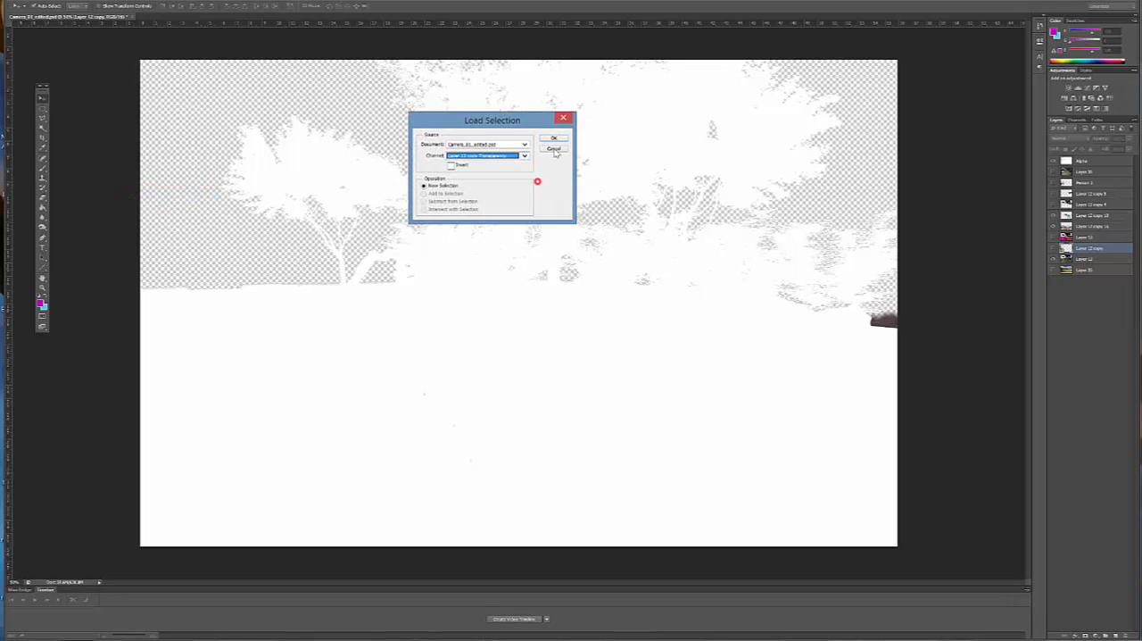
pyautogui.click(554, 138)
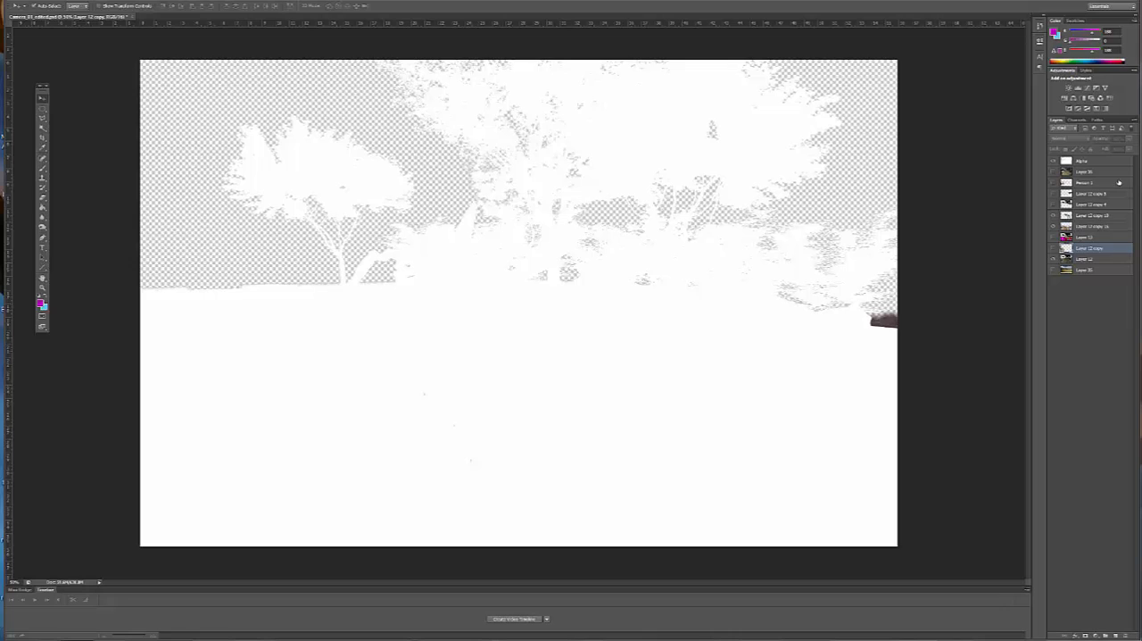
pyautogui.click(113, 5)
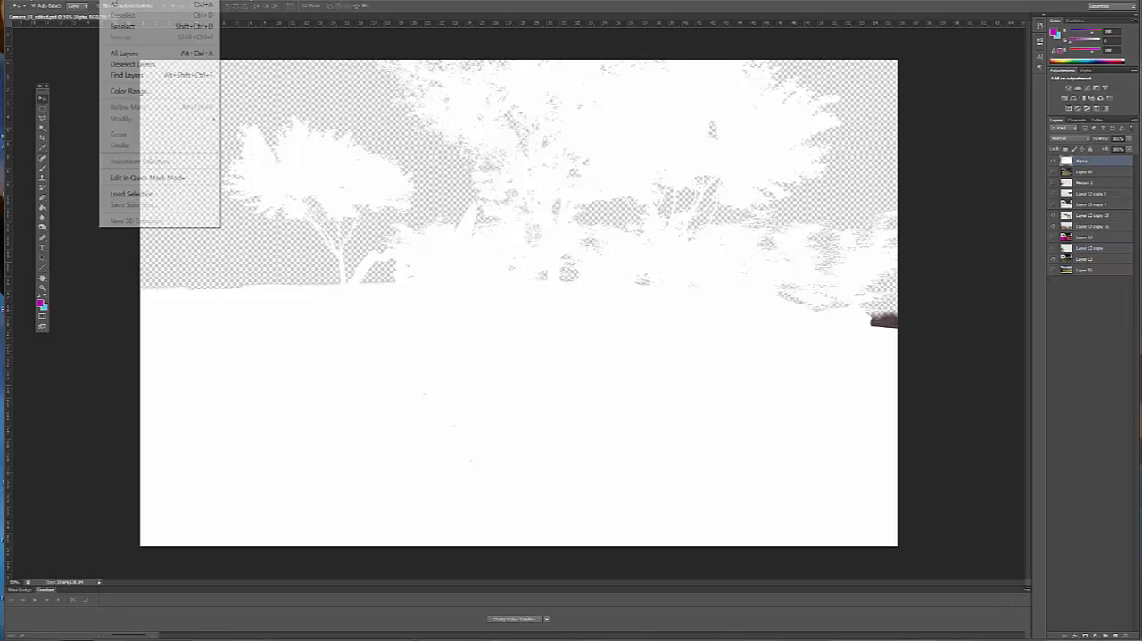
pyautogui.click(129, 90)
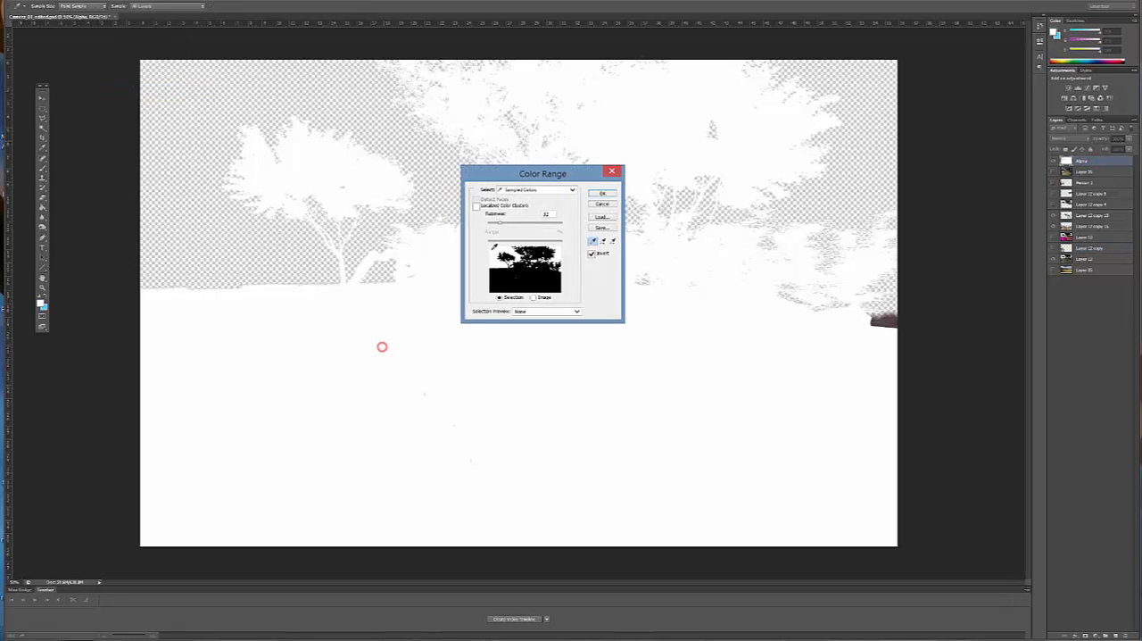
pyautogui.click(602, 193)
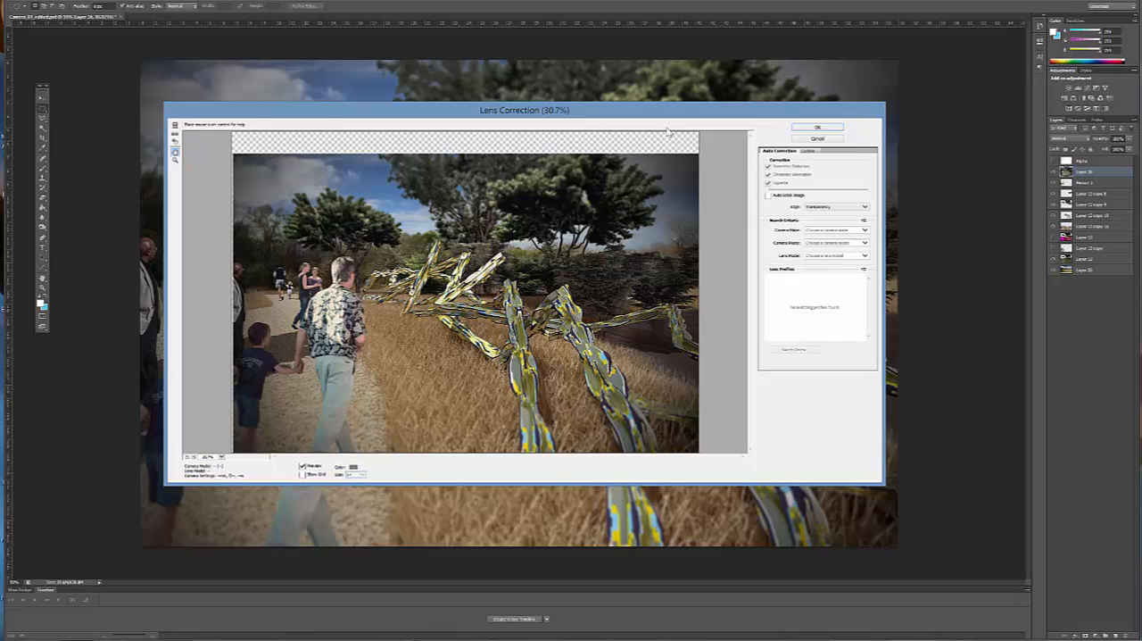
# Step: Add a dark vignette by lowering the Lens Correction custom Vignette Amount
pyautogui.click(811, 149)
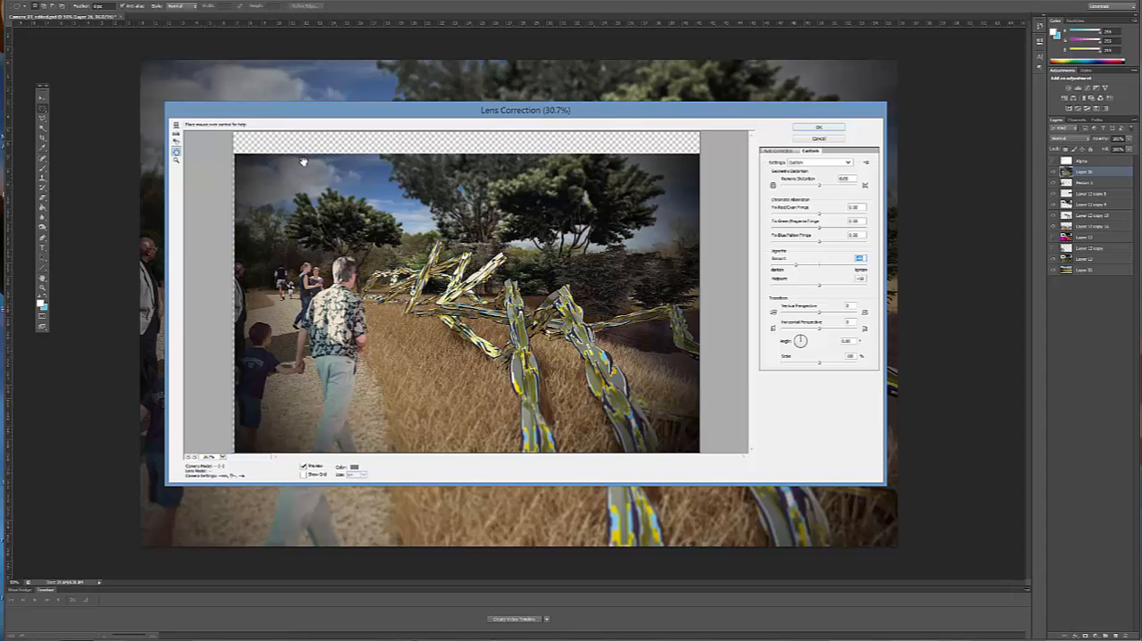
pyautogui.moveTo(413, 497)
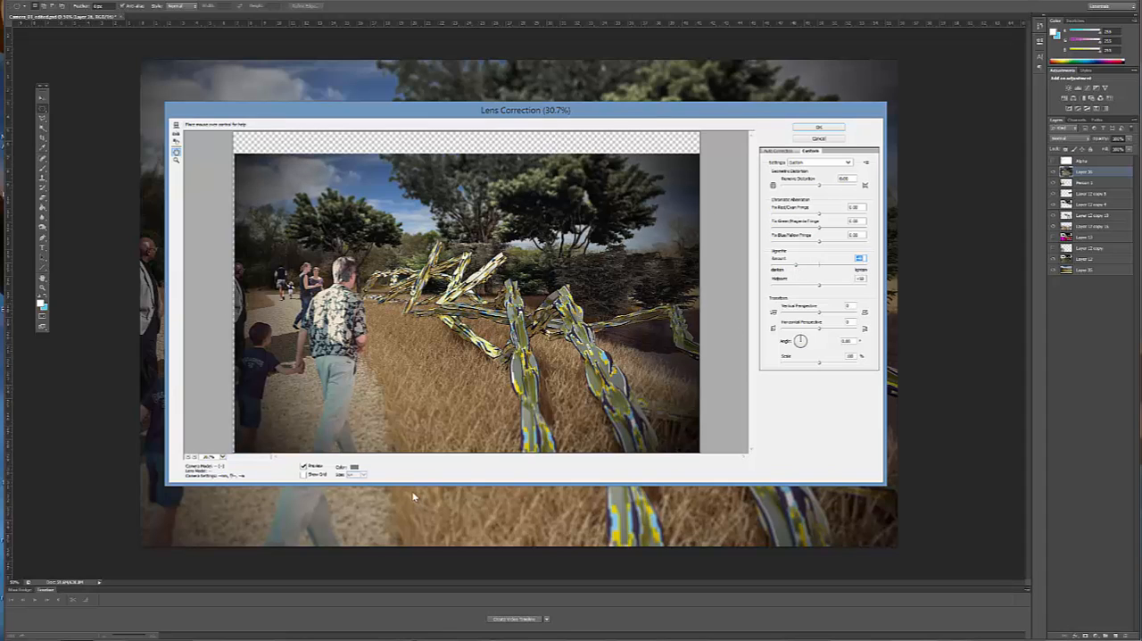
pyautogui.moveTo(358, 378)
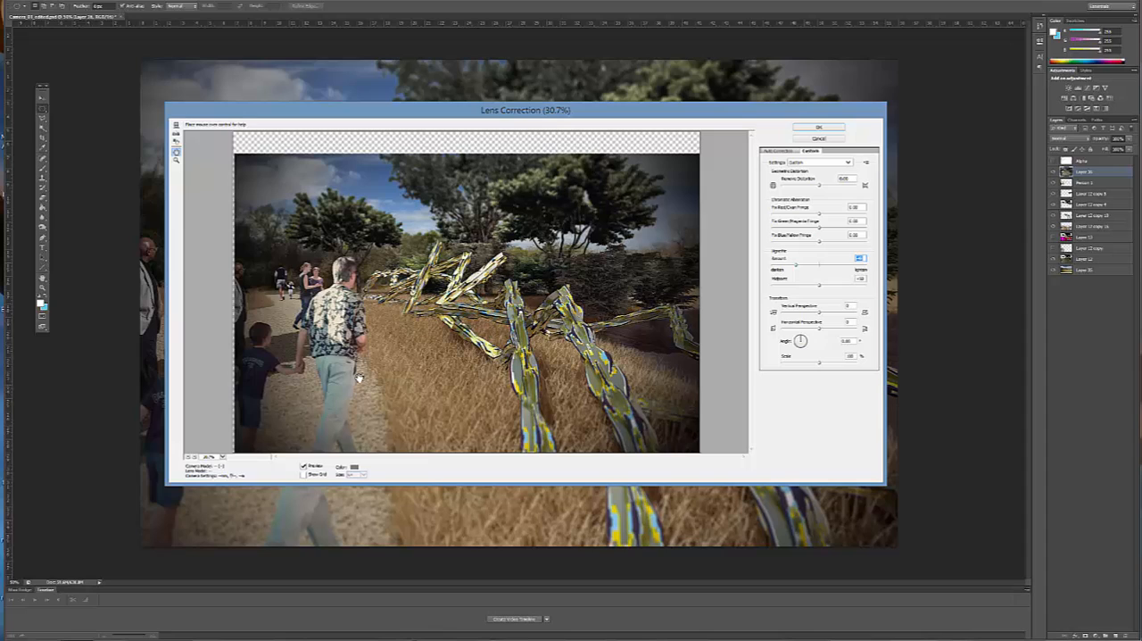
pyautogui.moveTo(253, 168)
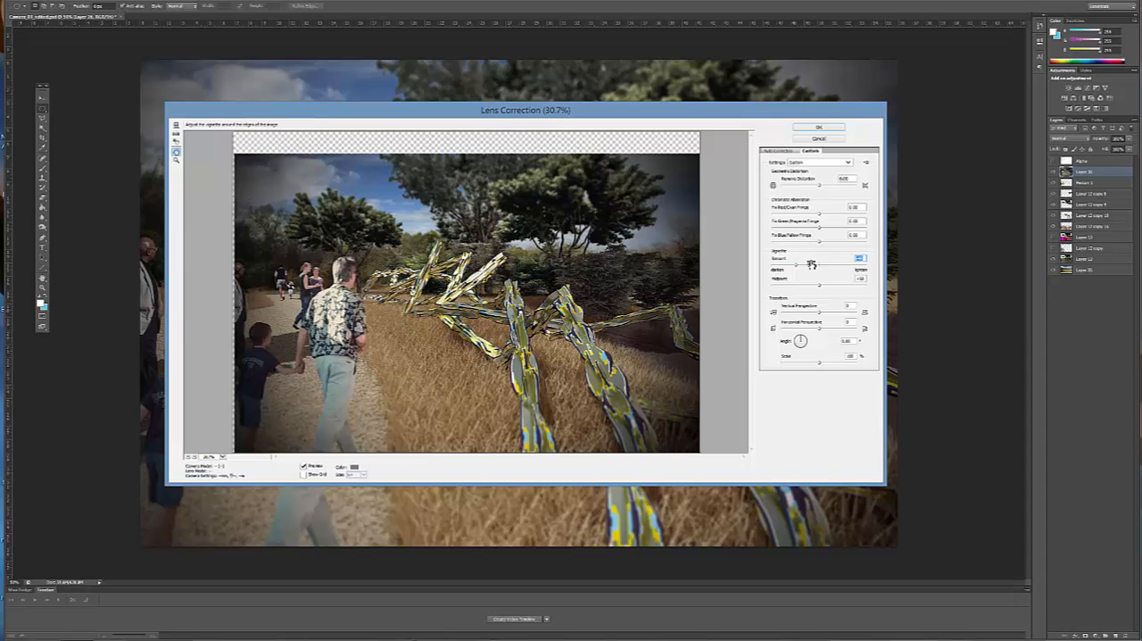
pyautogui.click(817, 126)
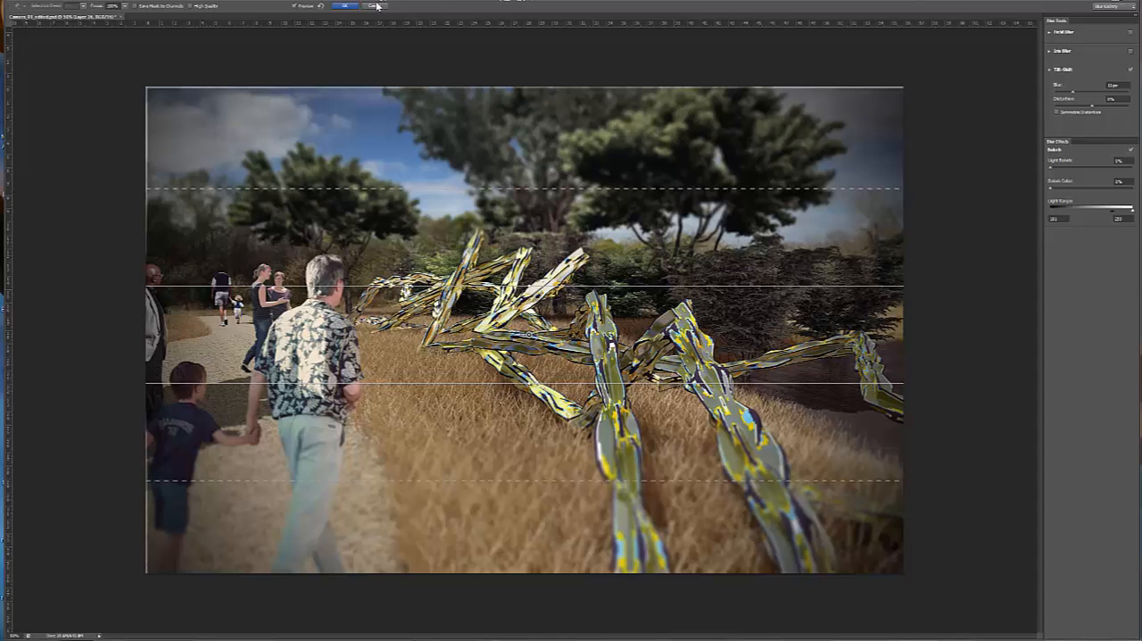
# Step: Apply the Tilt-Shift blur to the composite's top and bottom
pyautogui.click(345, 6)
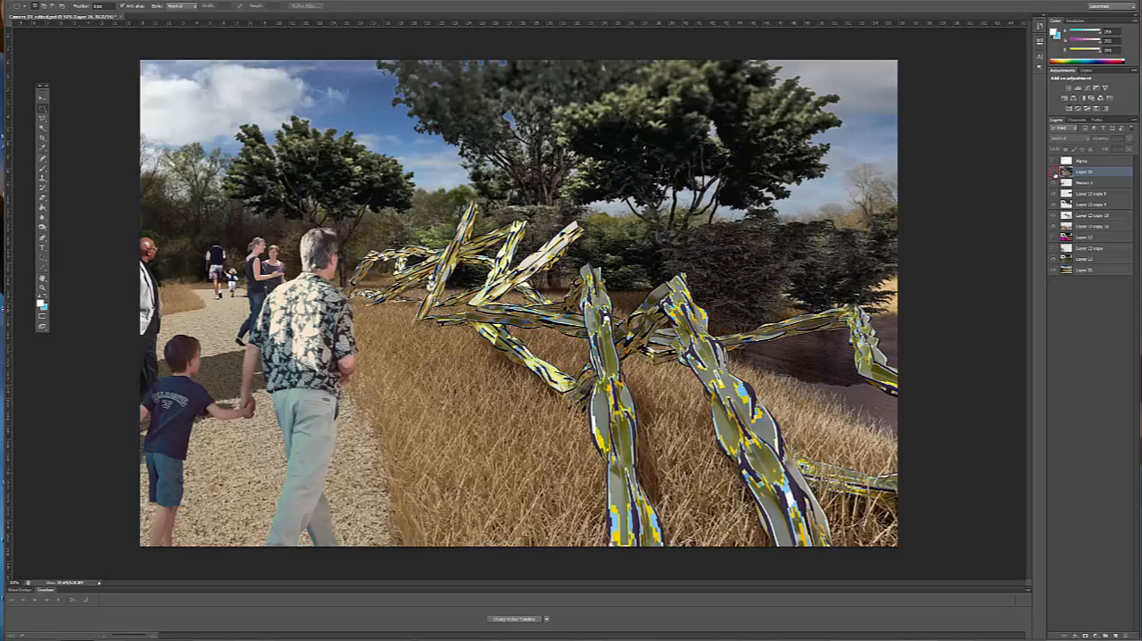
pyautogui.moveTo(1055, 172)
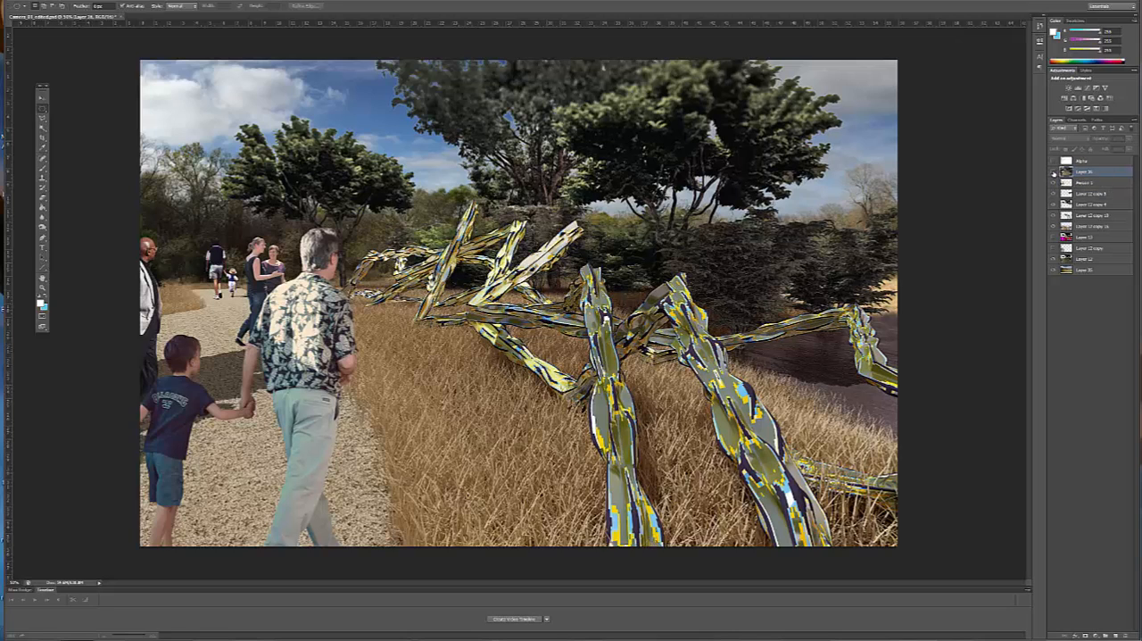
pyautogui.moveTo(1053, 172)
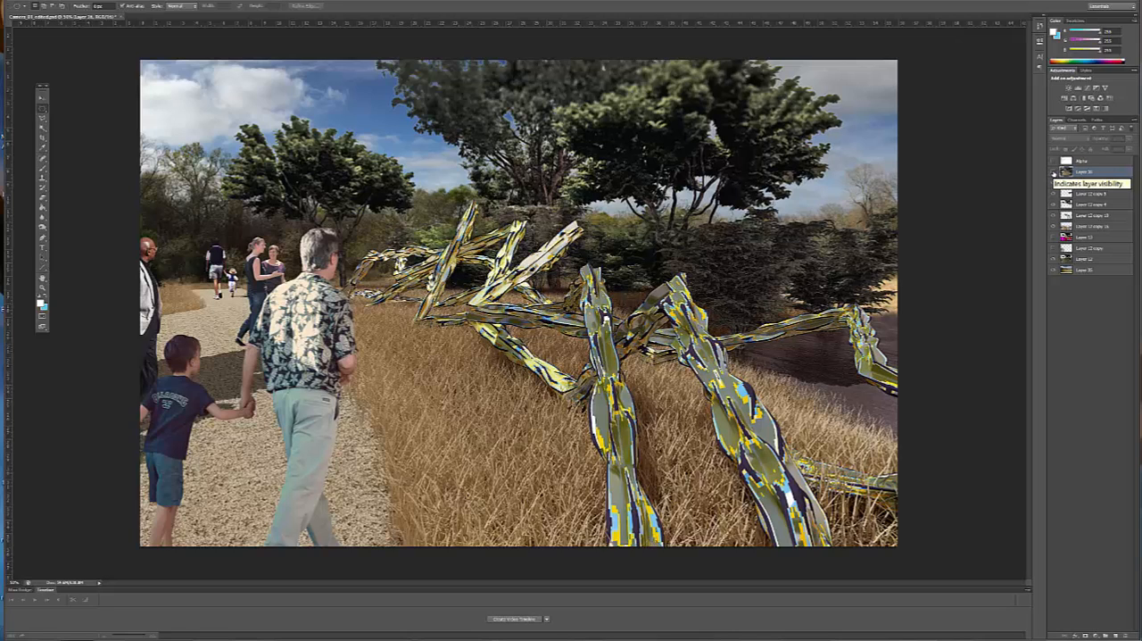